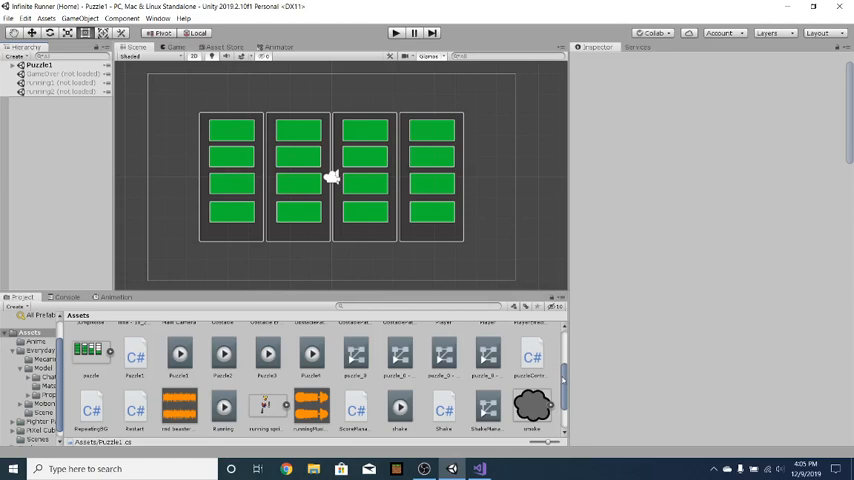
- Start the tile puzzle running in play mode
scroll("up", 3)
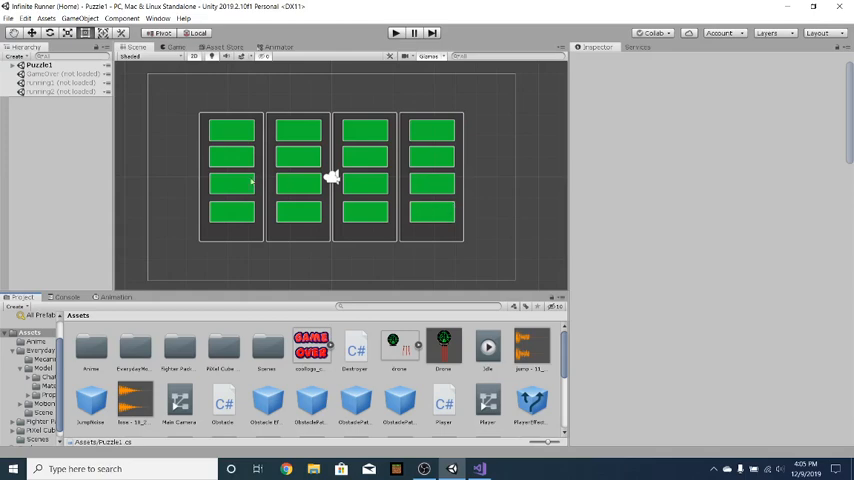
mouse_move(350, 176)
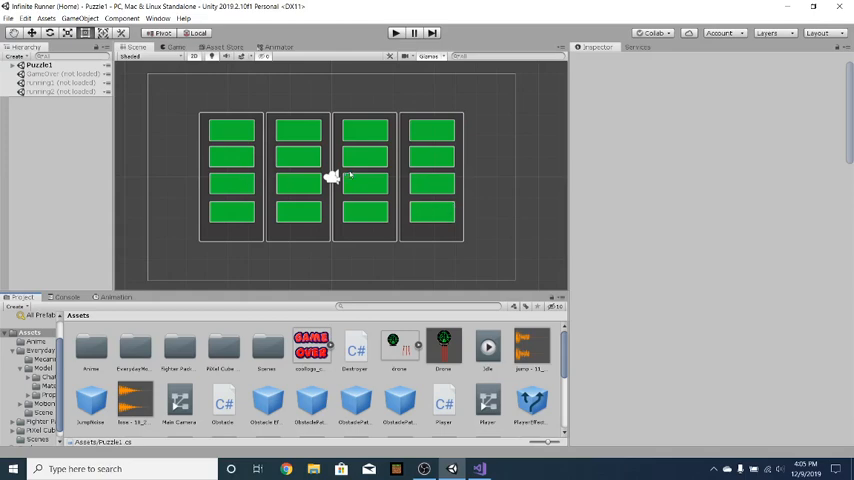
mouse_move(304, 184)
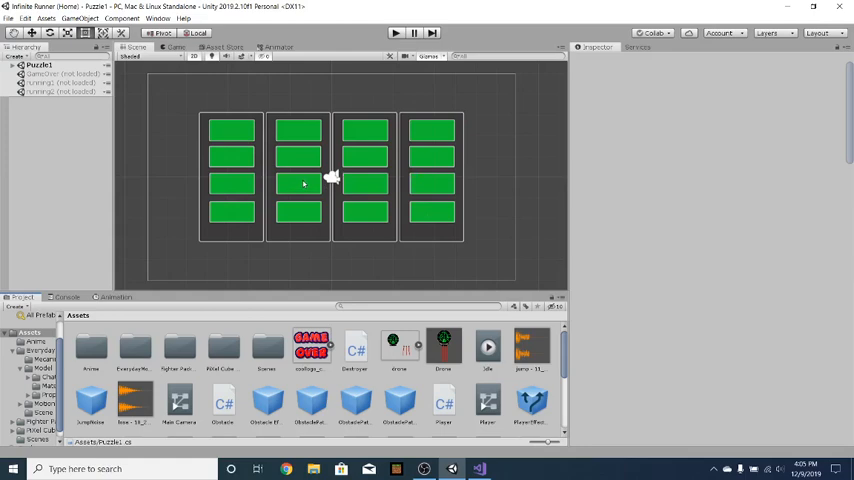
mouse_move(356, 186)
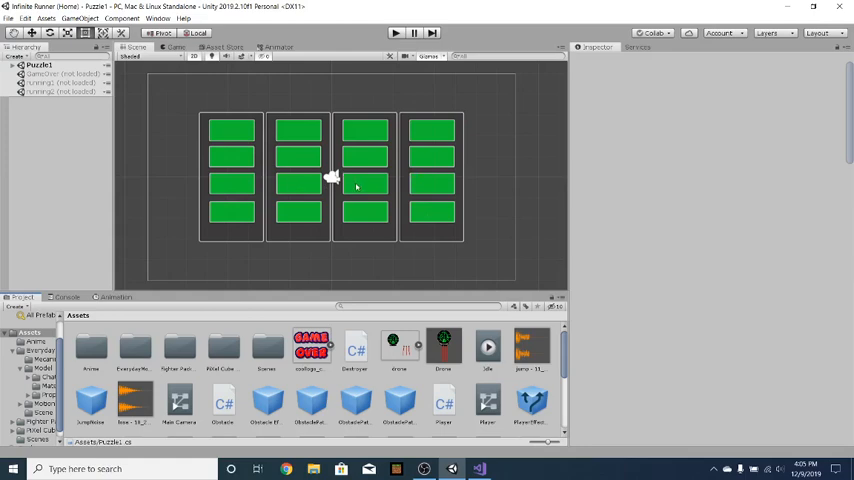
mouse_move(316, 170)
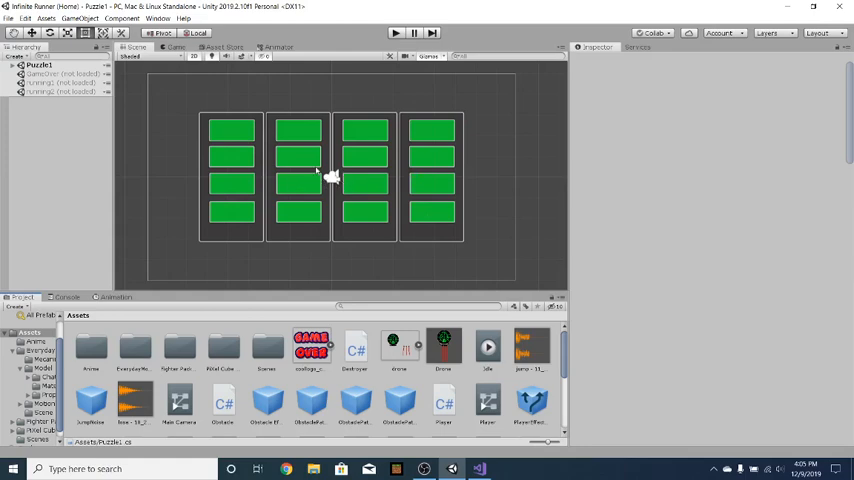
mouse_move(296, 130)
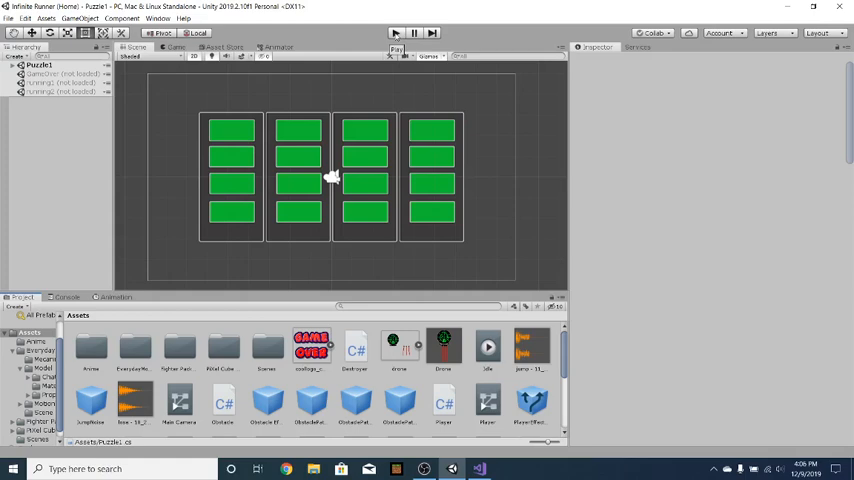
left_click(396, 32)
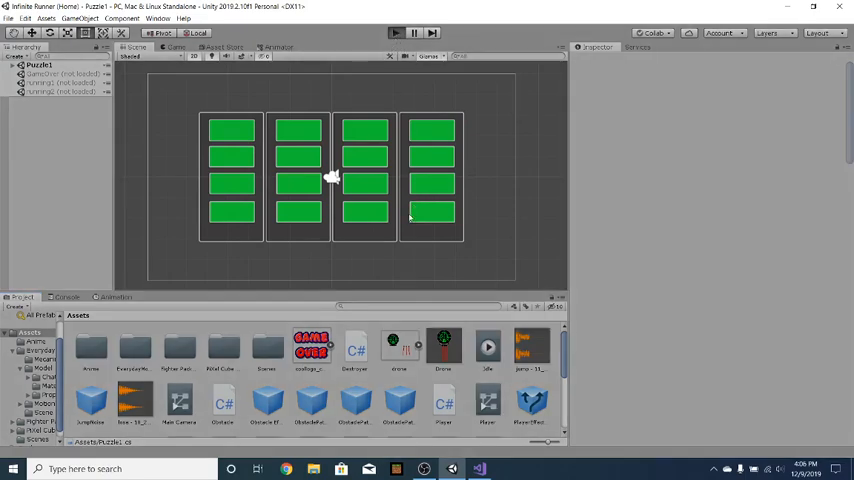
left_click(396, 32)
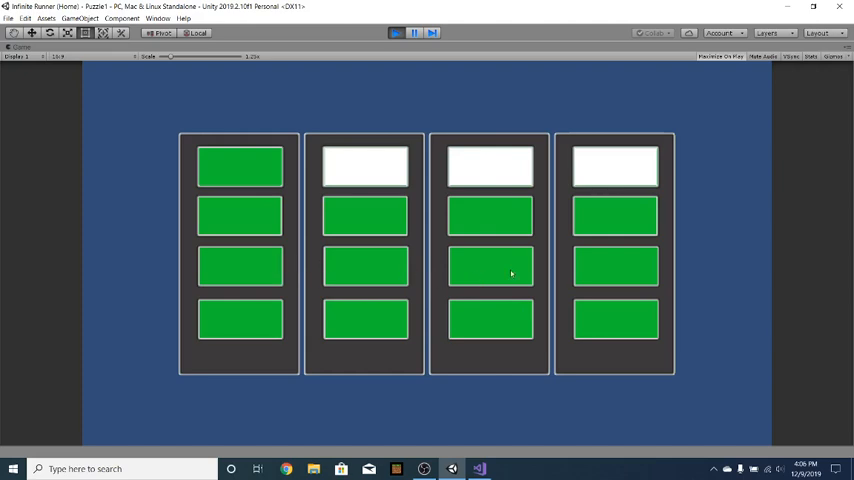
mouse_move(348, 248)
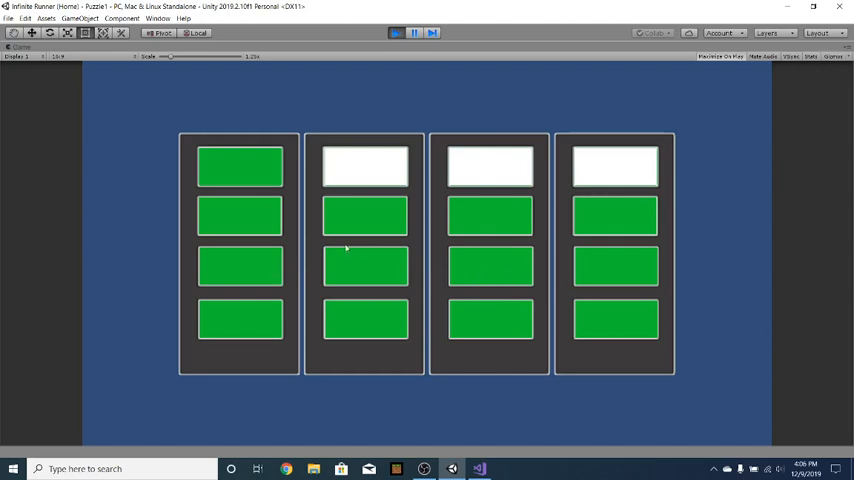
mouse_move(482, 276)
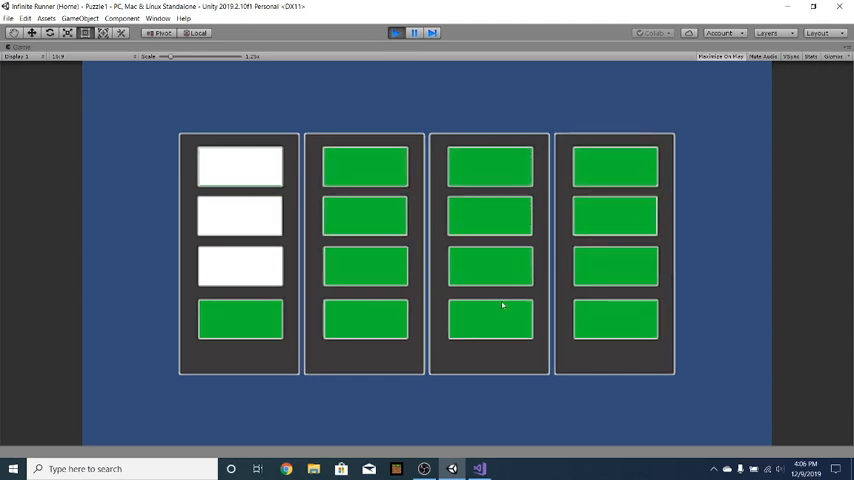
mouse_move(490, 294)
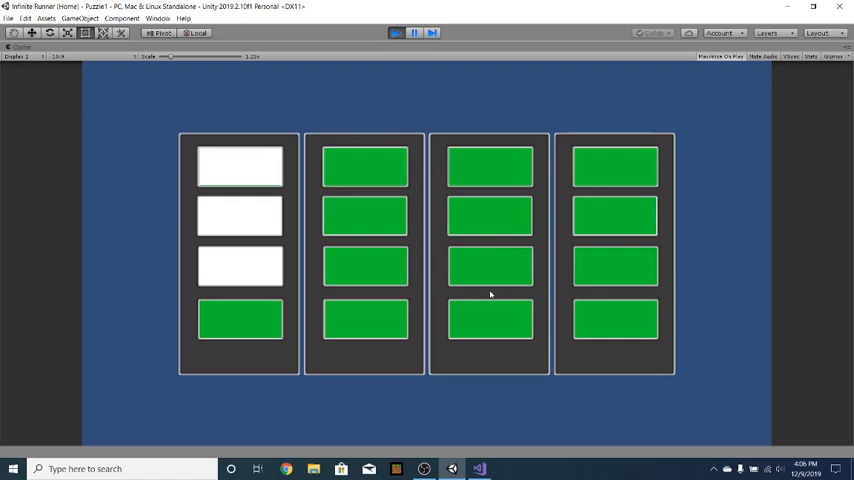
- Flip tiles so only the bottom row and two second-column tiles stay green
left_click(414, 32)
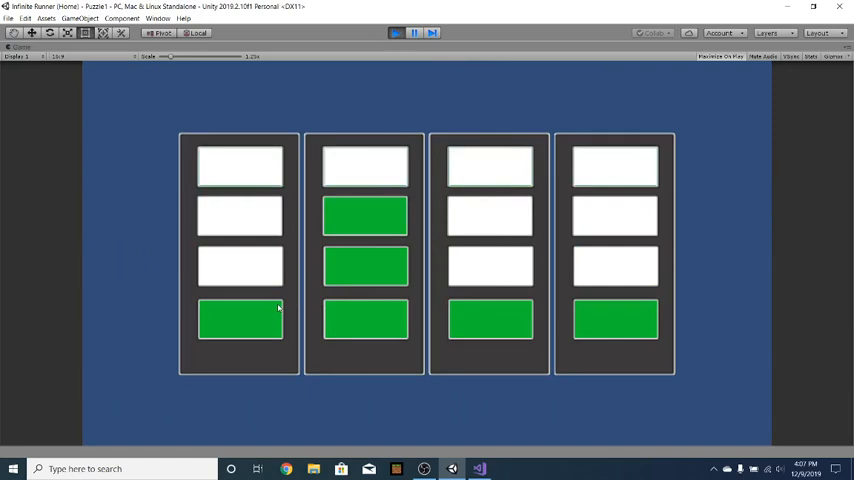
mouse_move(444, 88)
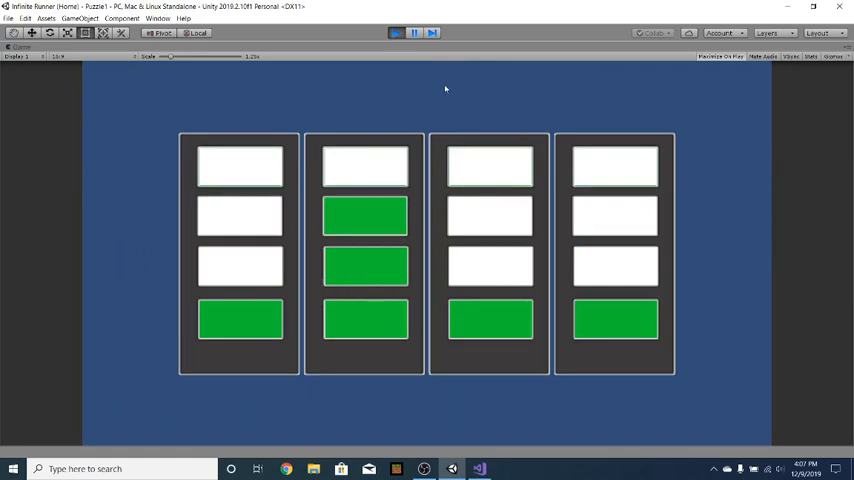
- End play mode, return to the Scene view and switch to Visual Studio with Puzzle1.cs
left_click(396, 32)
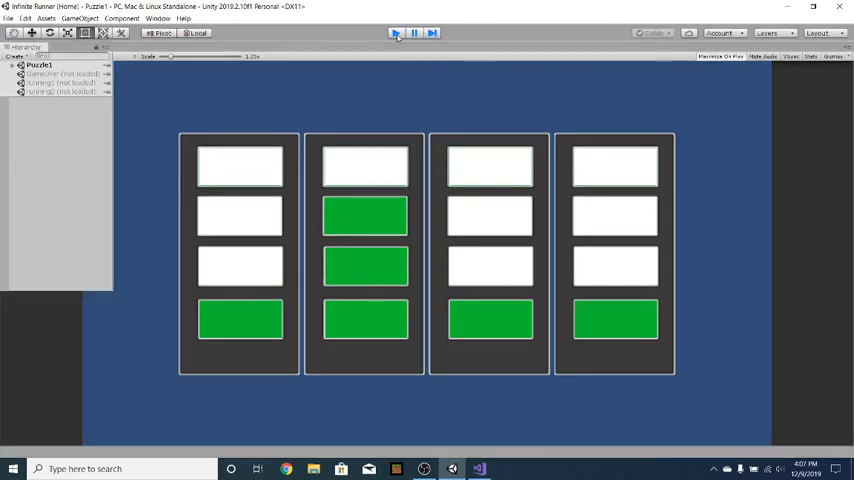
left_click(396, 32)
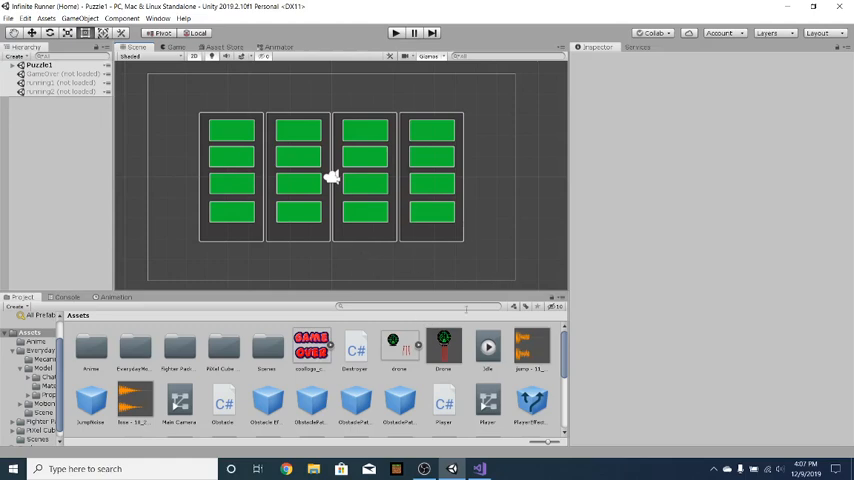
mouse_move(536, 236)
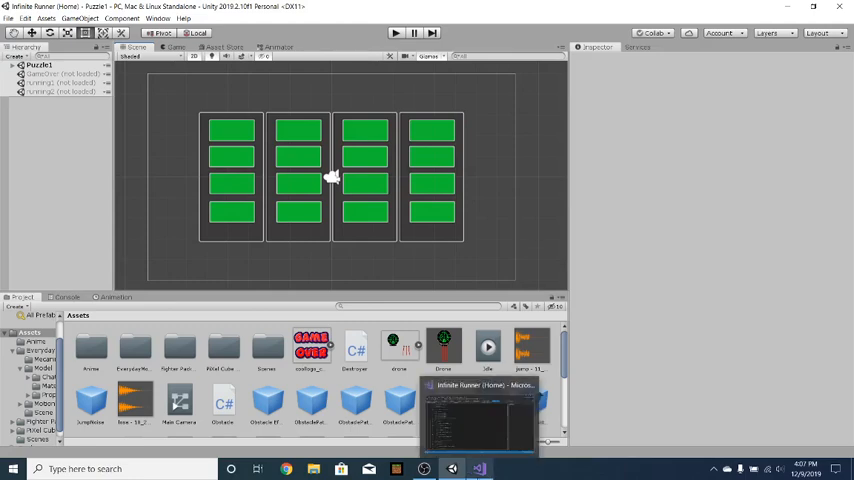
left_click(478, 468)
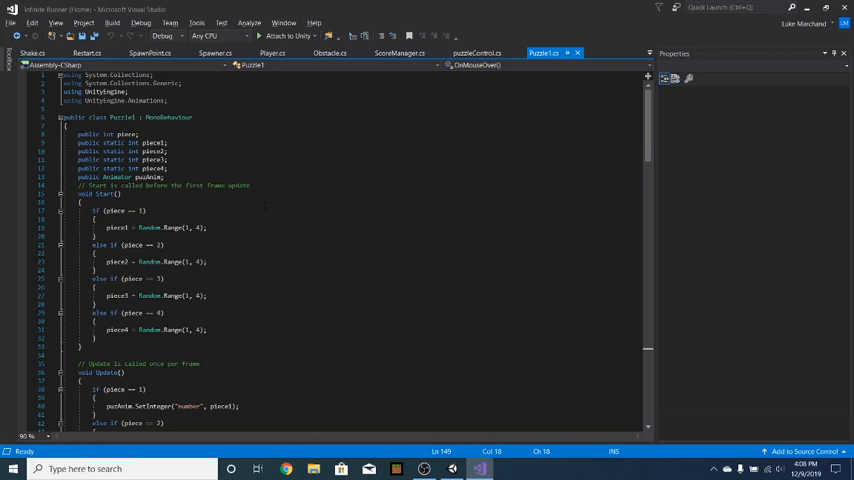
- Select the first piece variable and read through the Start, Update and mouse-click tile logic
double_click(110, 168)
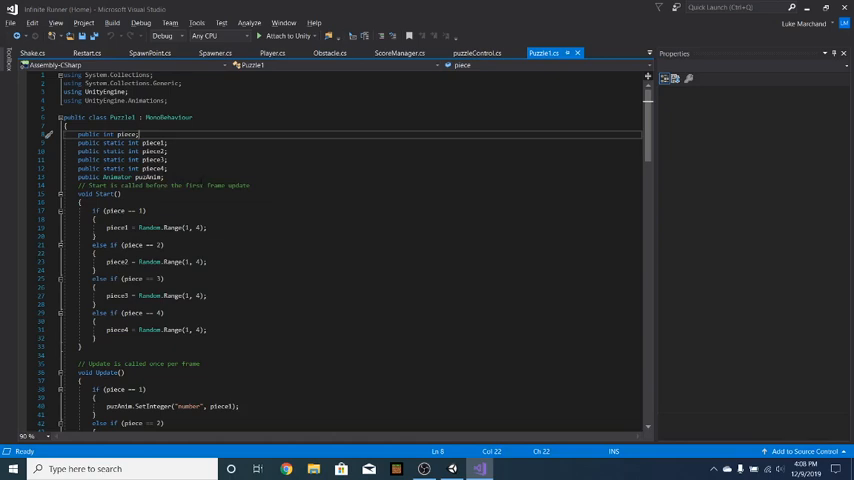
mouse_move(152, 64)
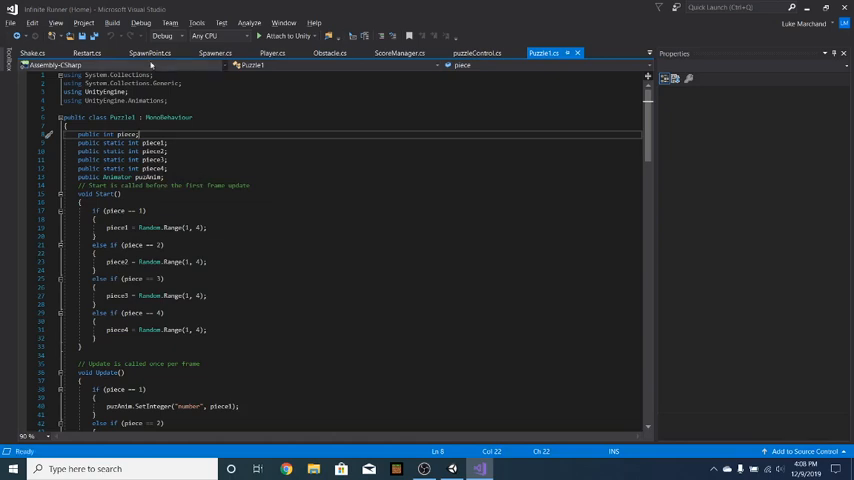
left_click(150, 52)
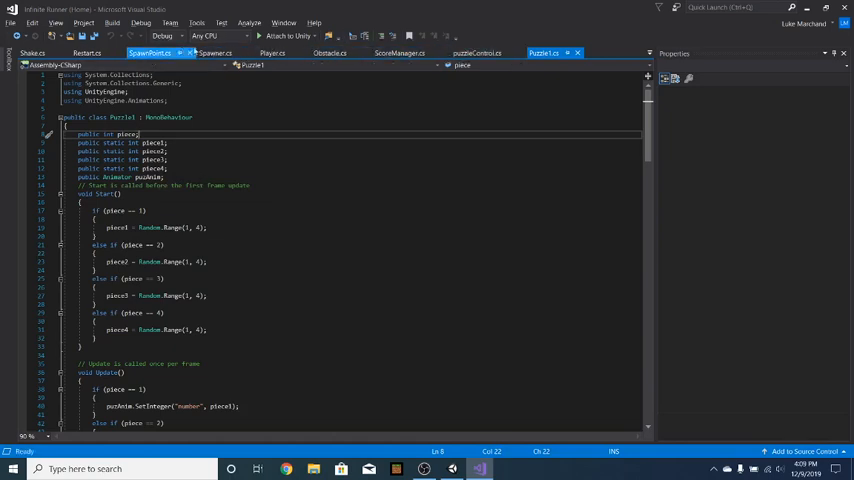
scroll("down", 3)
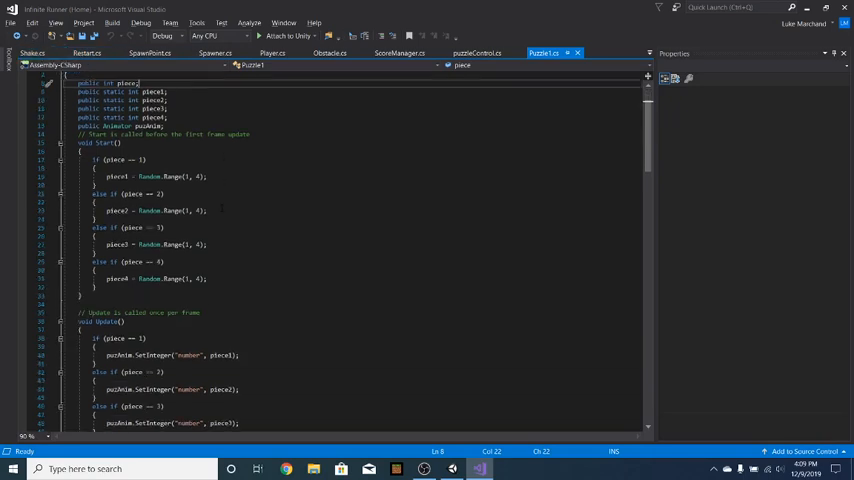
scroll("down", 3)
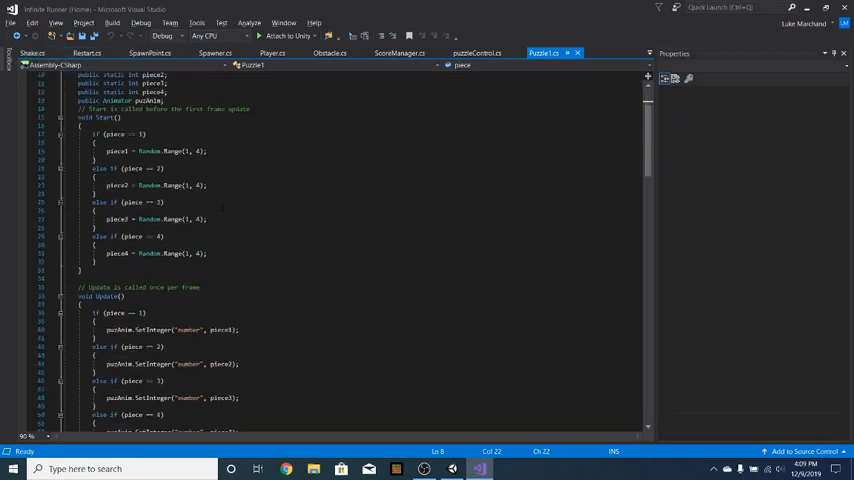
scroll("down", 3)
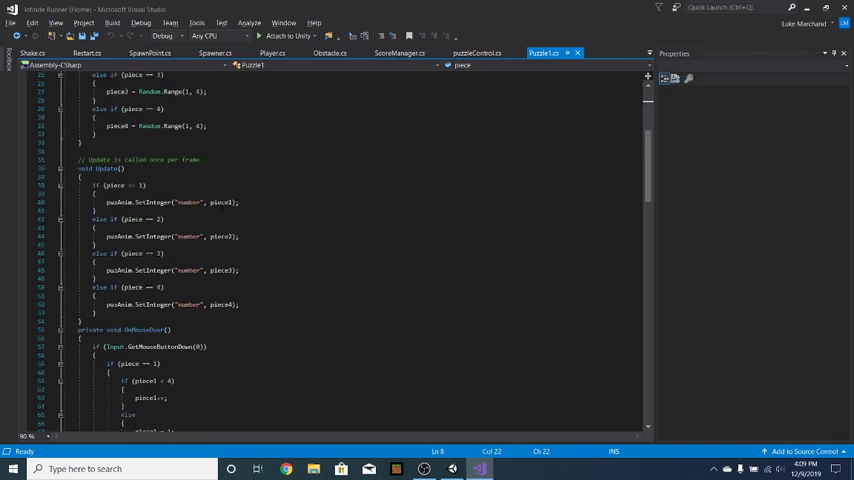
scroll("up", 3)
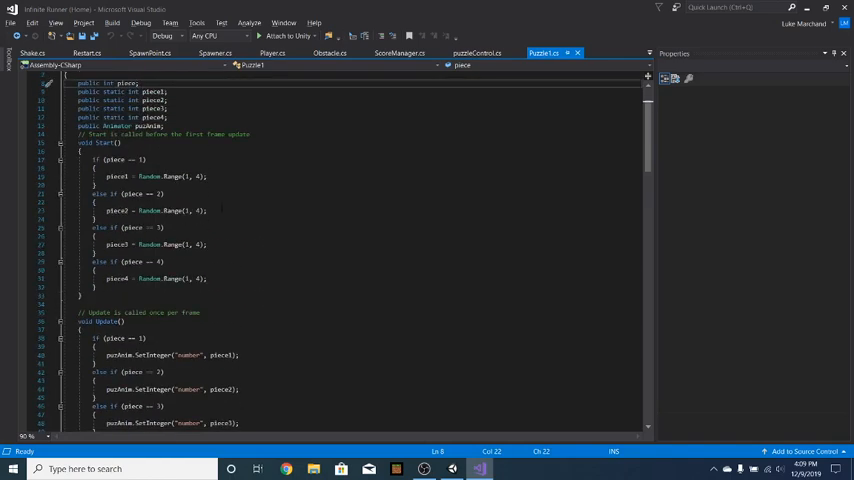
scroll("down", 3)
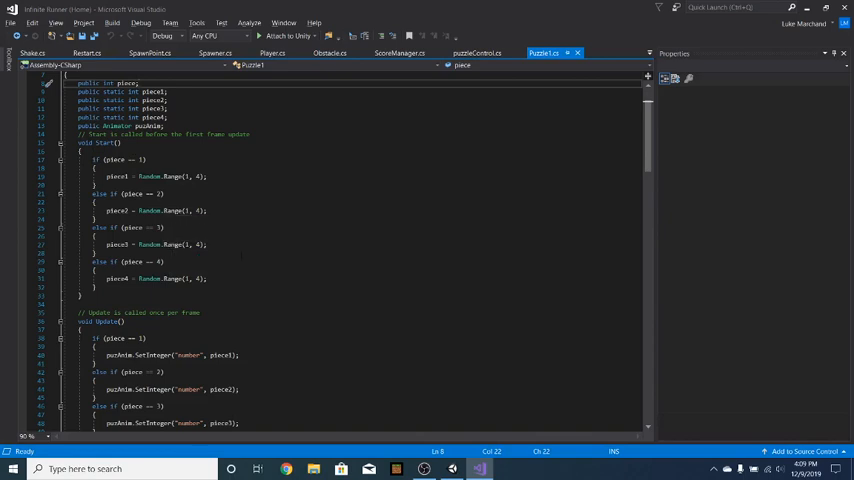
scroll("down", 3)
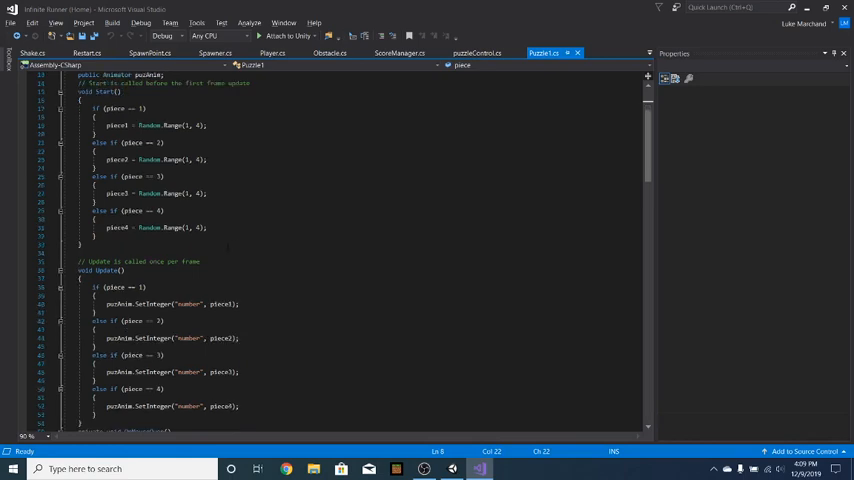
scroll("up", 3)
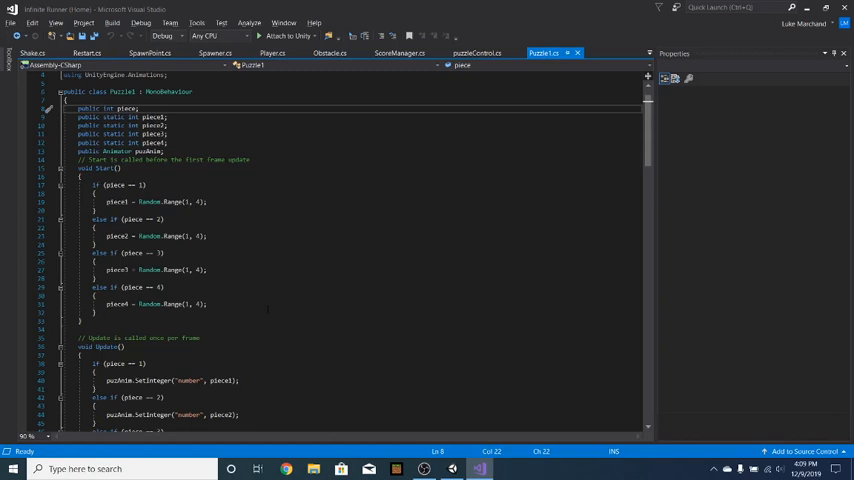
scroll("down", 3)
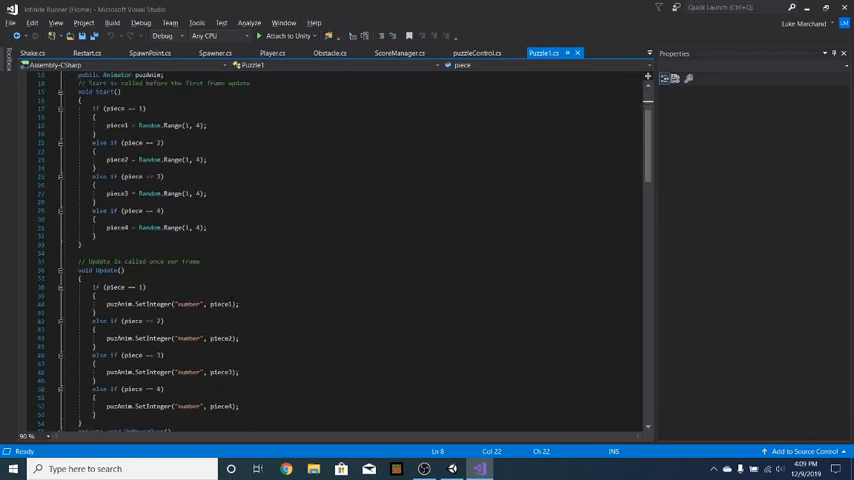
scroll("down", 3)
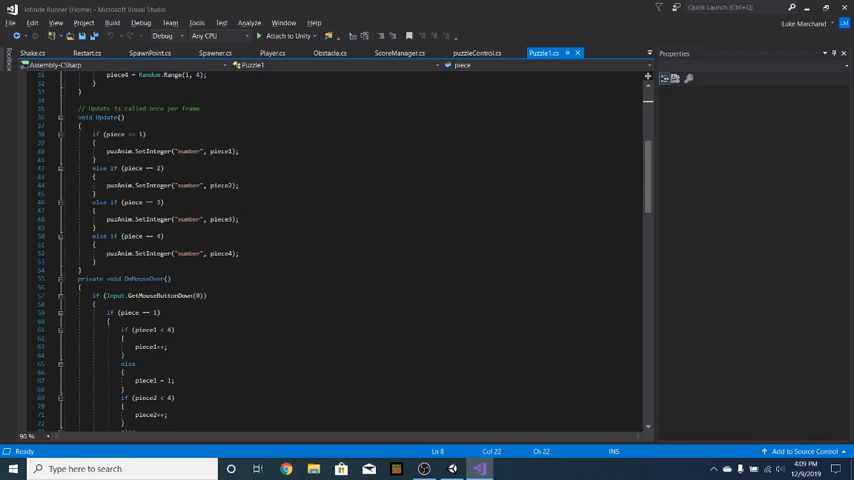
mouse_move(356, 438)
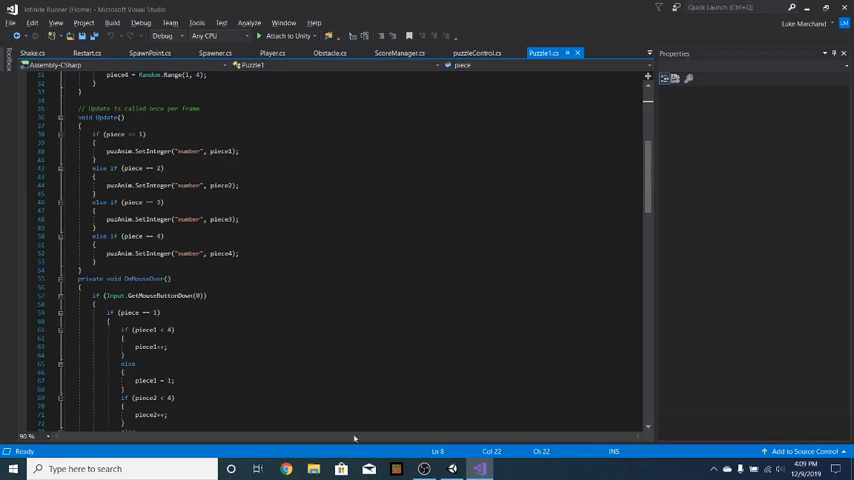
mouse_move(222, 184)
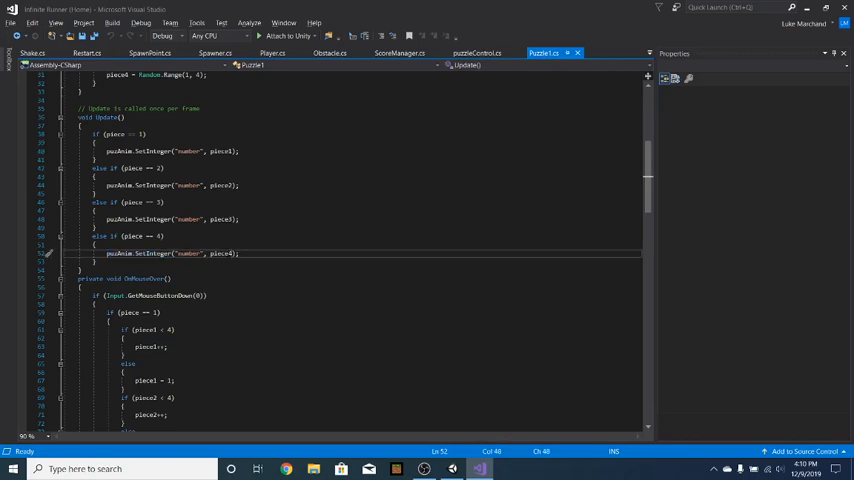
double_click(220, 252)
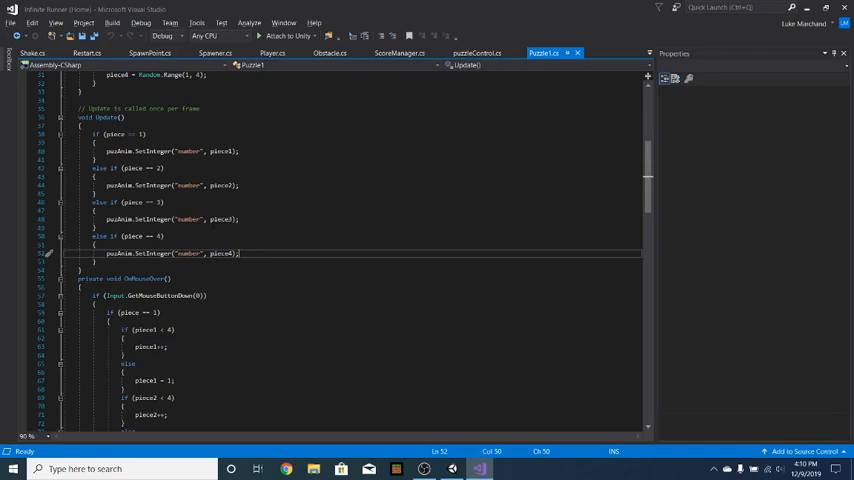
double_click(220, 252)
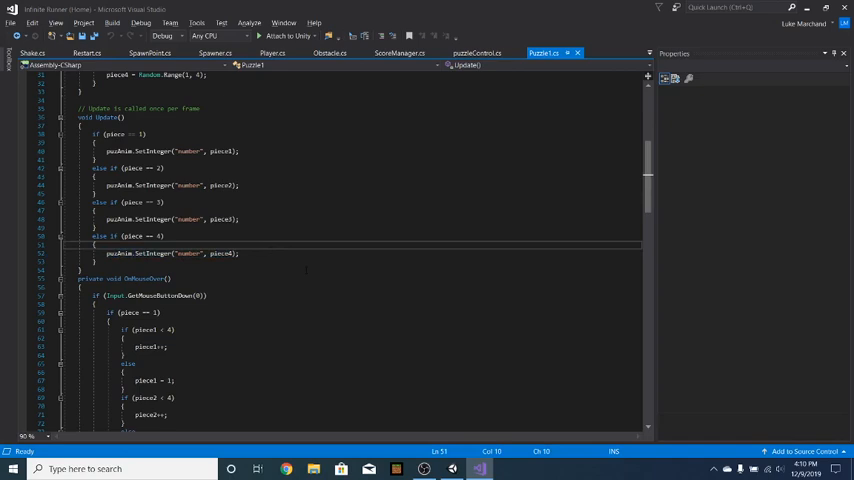
scroll("down", 3)
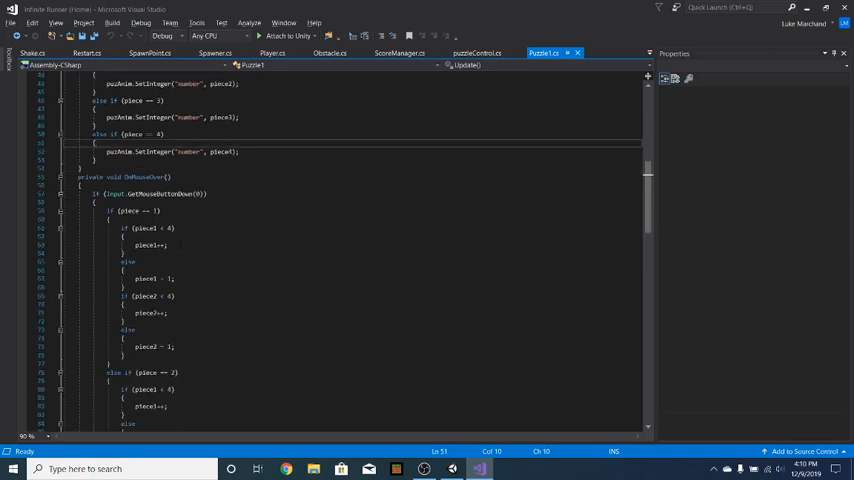
scroll("down", 3)
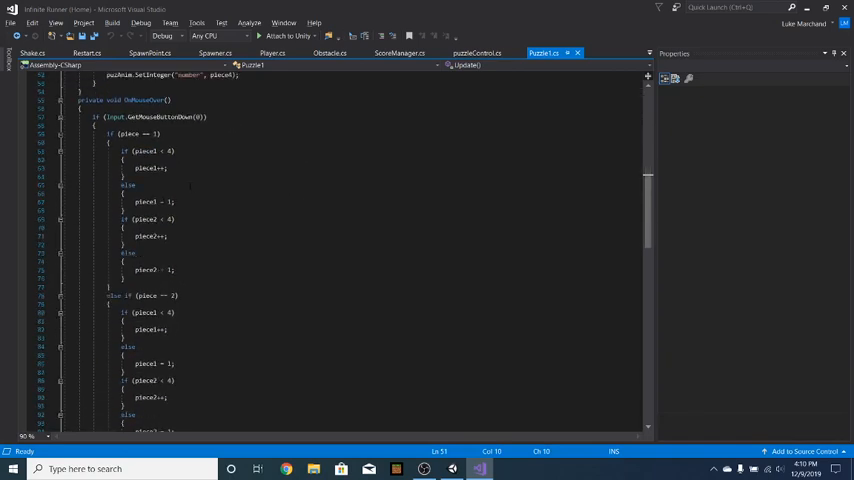
scroll("up", 3)
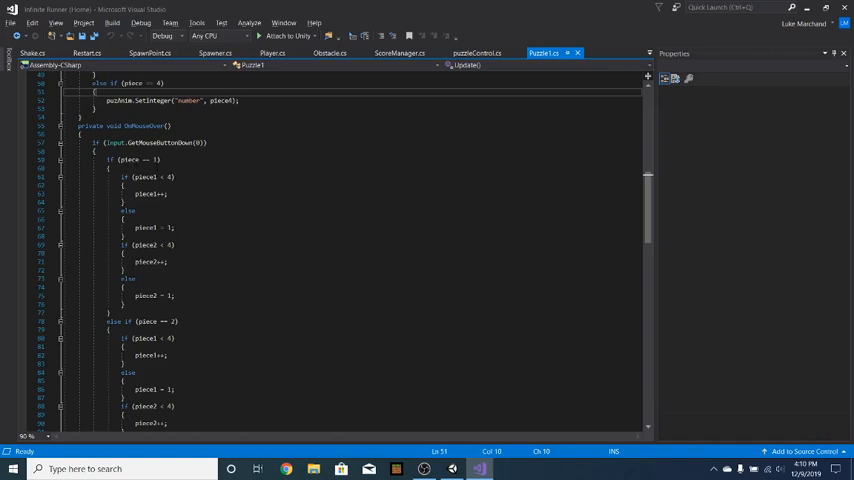
mouse_move(148, 176)
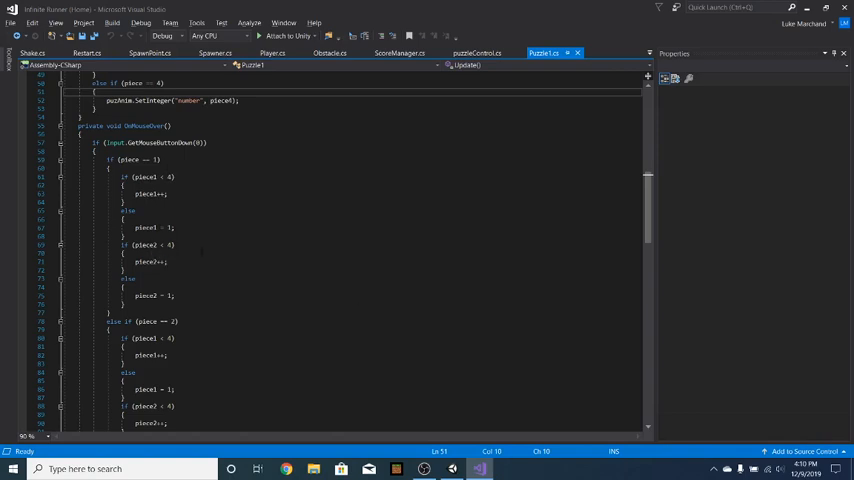
scroll("down", 3)
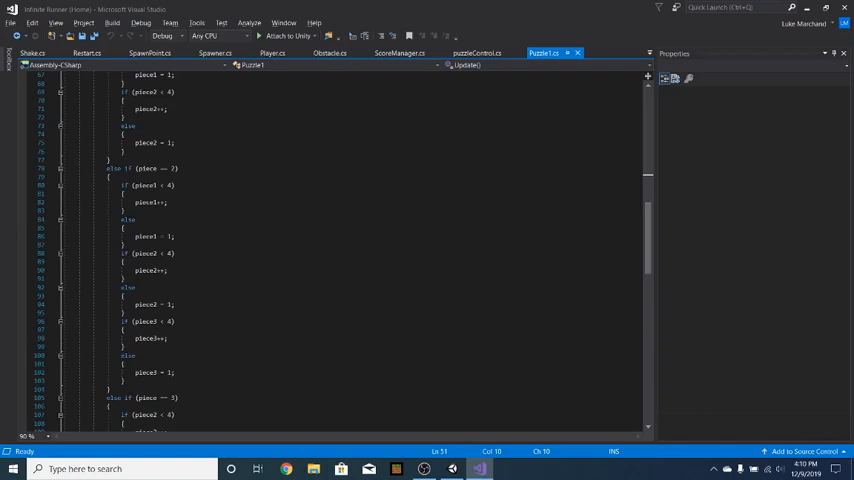
scroll("down", 3)
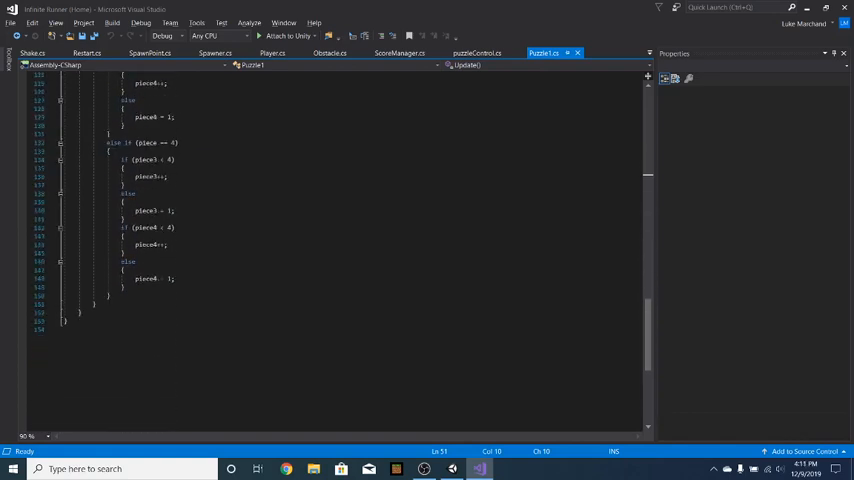
scroll("up", 3)
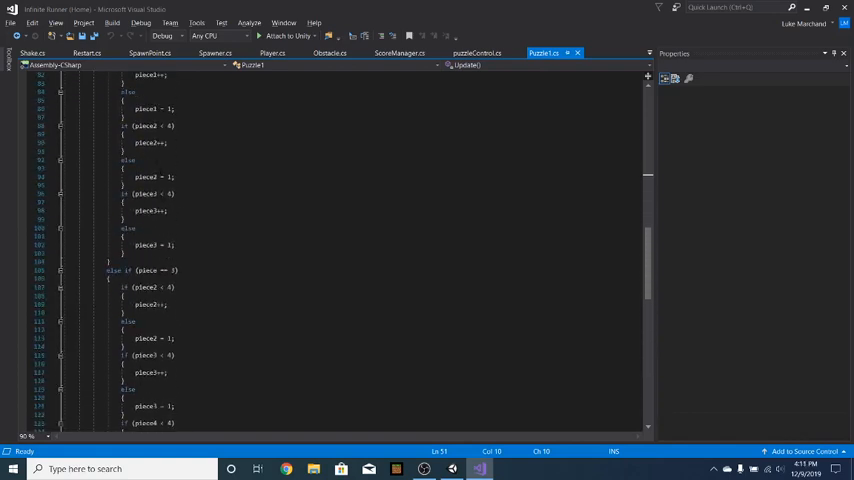
scroll("up", 3)
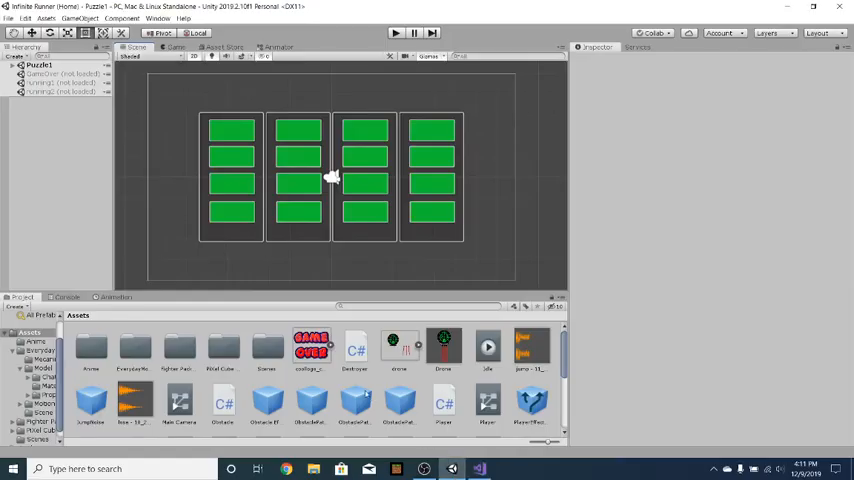
mouse_move(392, 390)
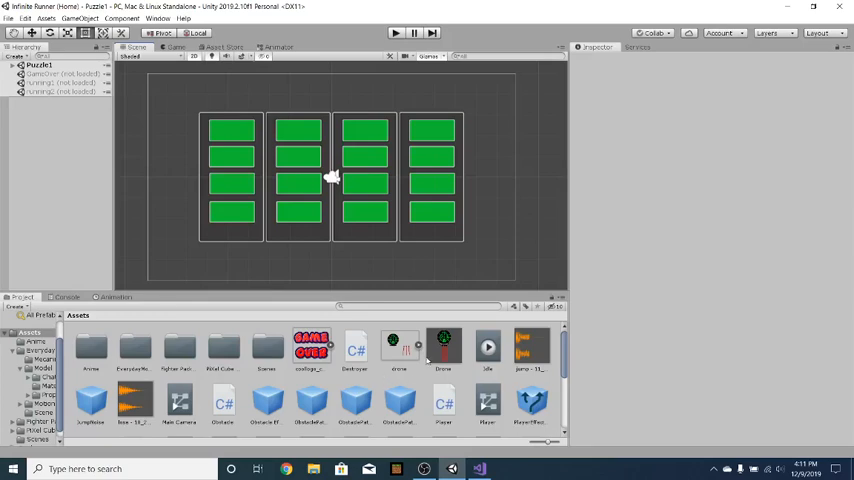
mouse_move(424, 468)
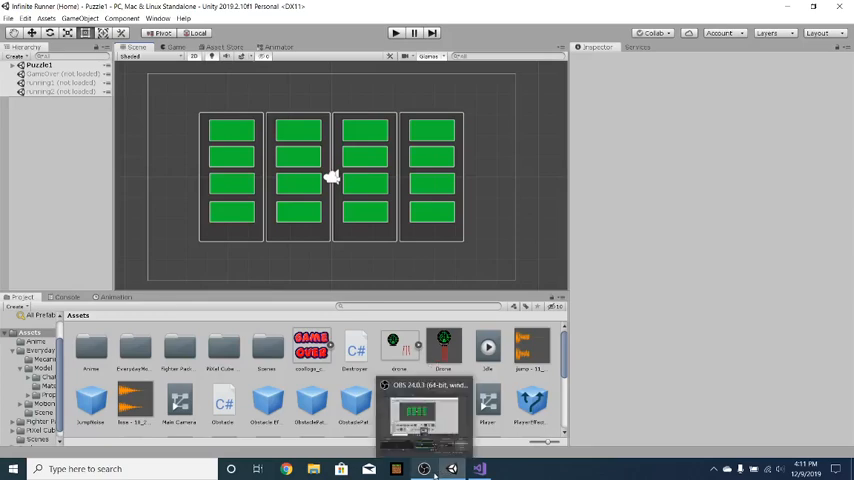